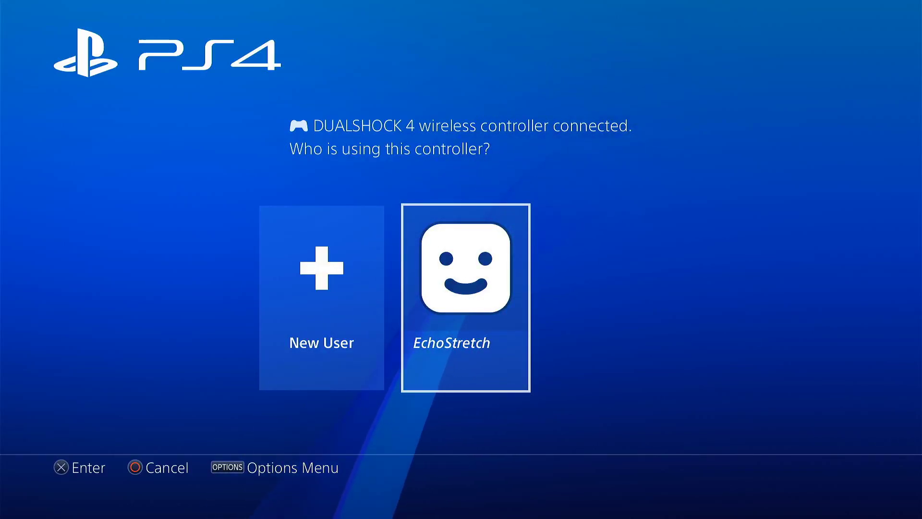
# Step: Log in as the existing user profile on the 'Who is using this controller?' screen
pyautogui.click(466, 297)
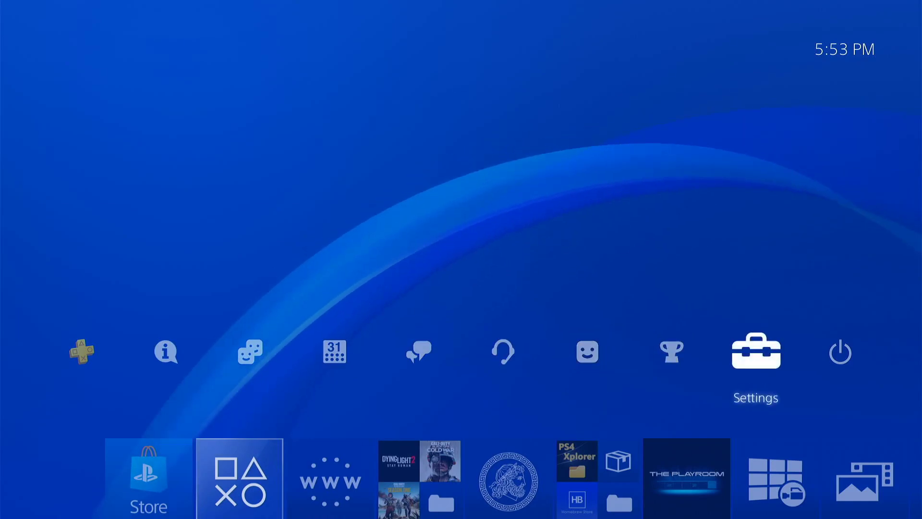
pyautogui.click(755, 351)
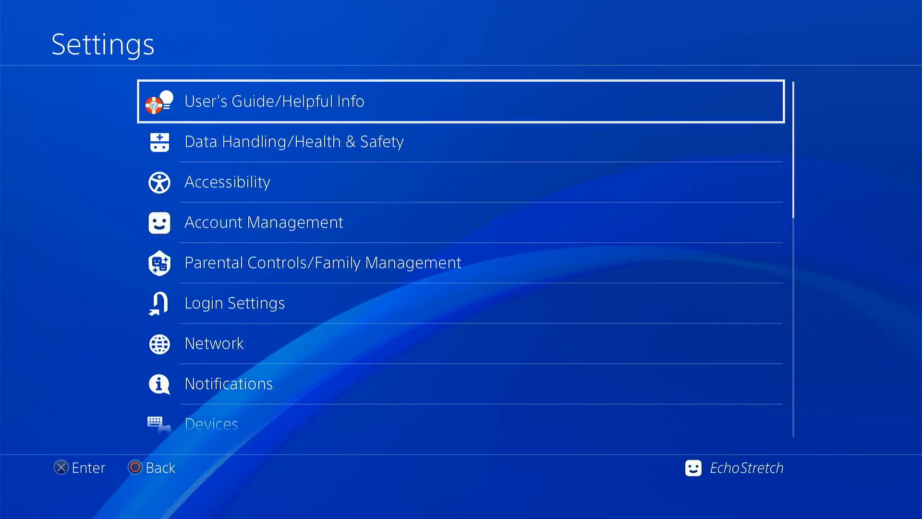
pyautogui.scroll(-3)
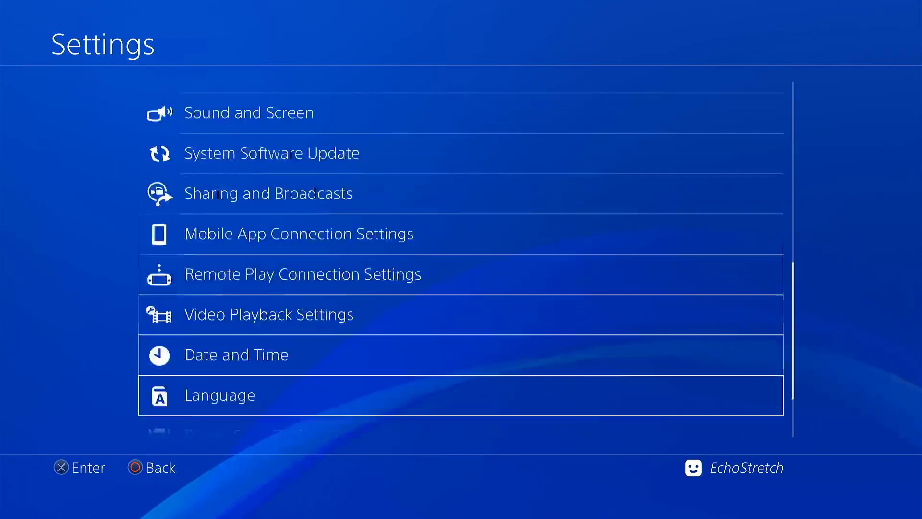
pyautogui.scroll(-3)
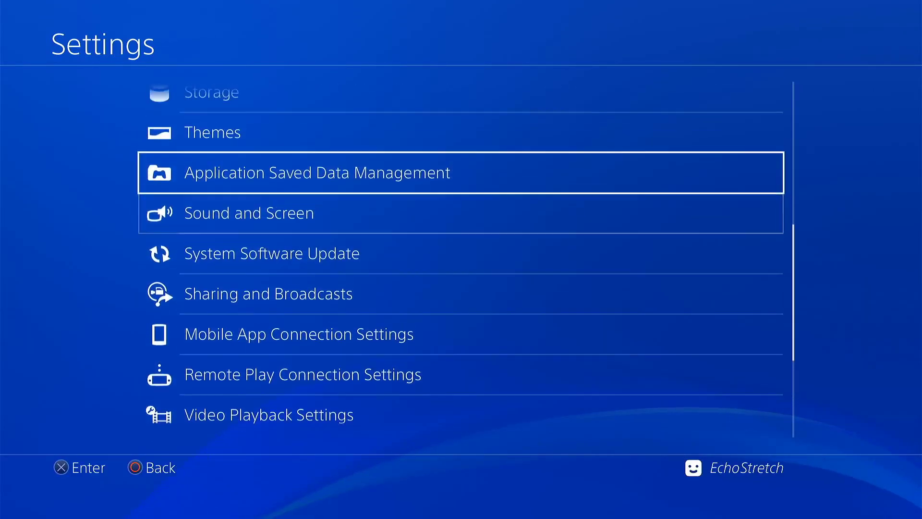
pyautogui.scroll(3)
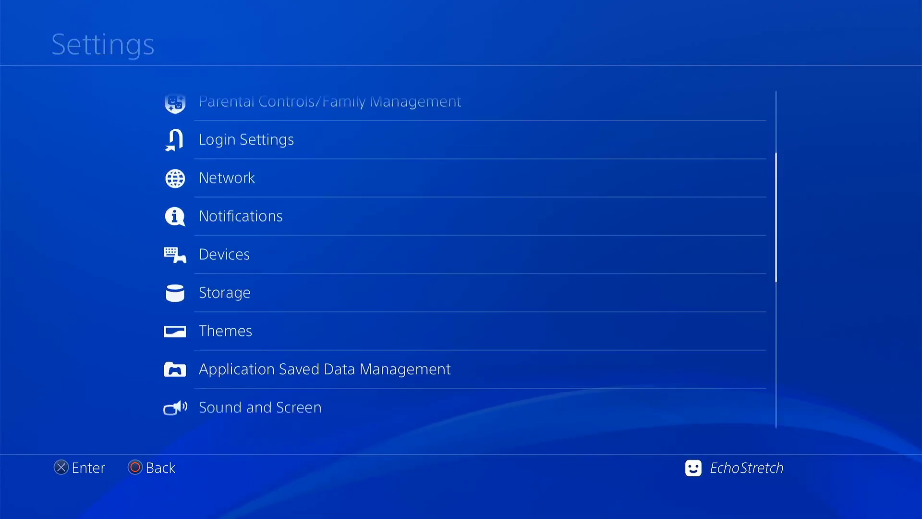
pyautogui.click(226, 177)
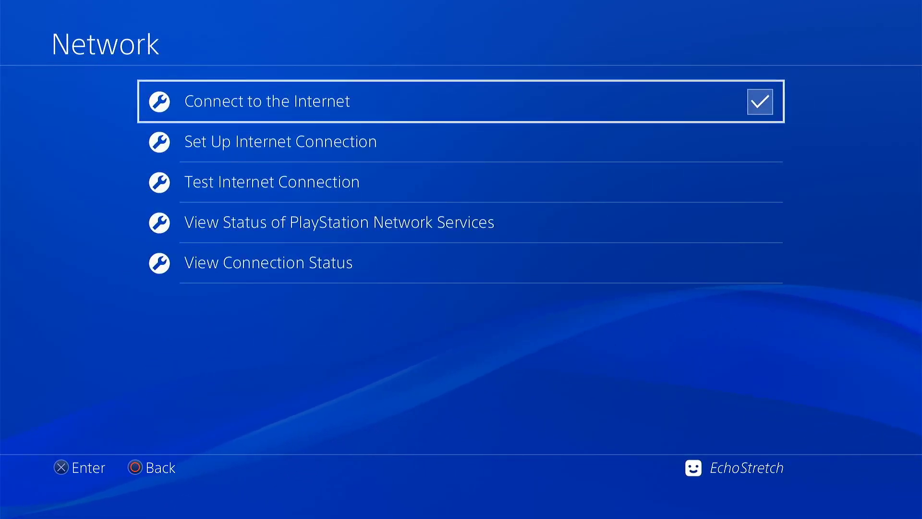
pyautogui.press('Back')
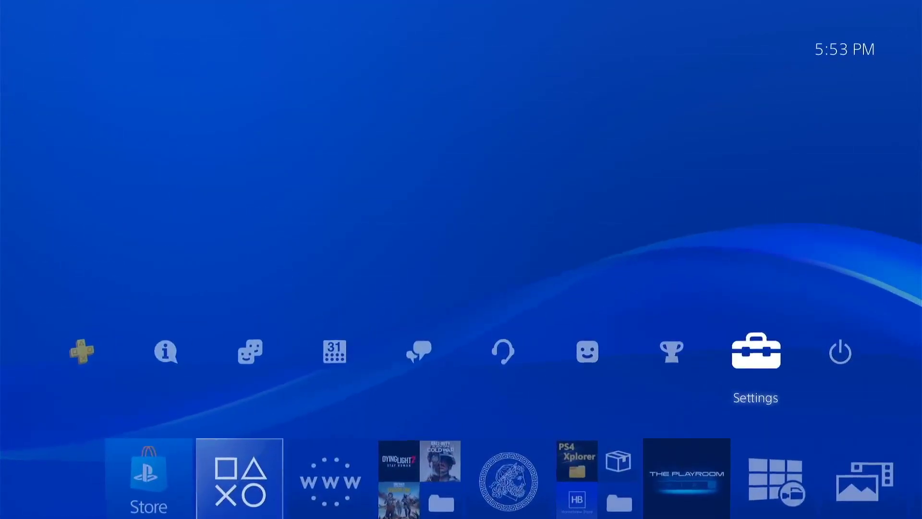
# Step: Delete all stored cookies through the Internet Browser's Settings menu
pyautogui.click(330, 477)
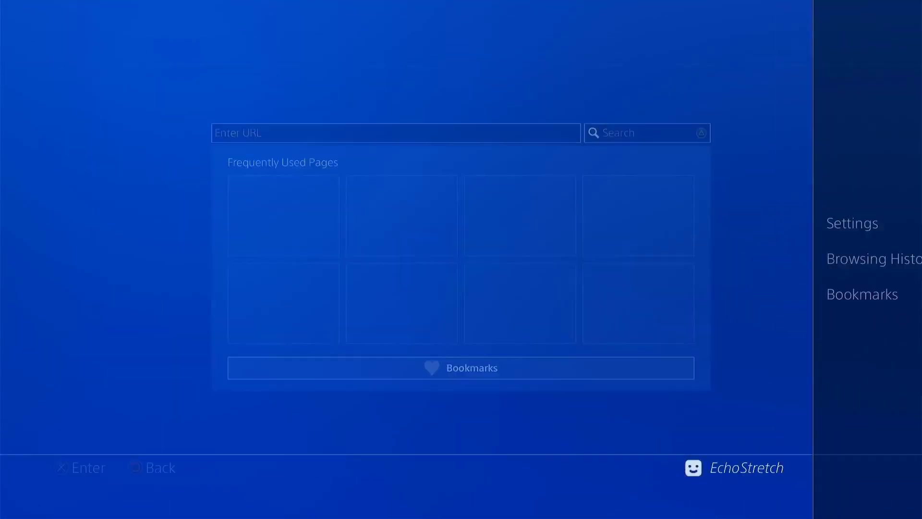
pyautogui.click(851, 223)
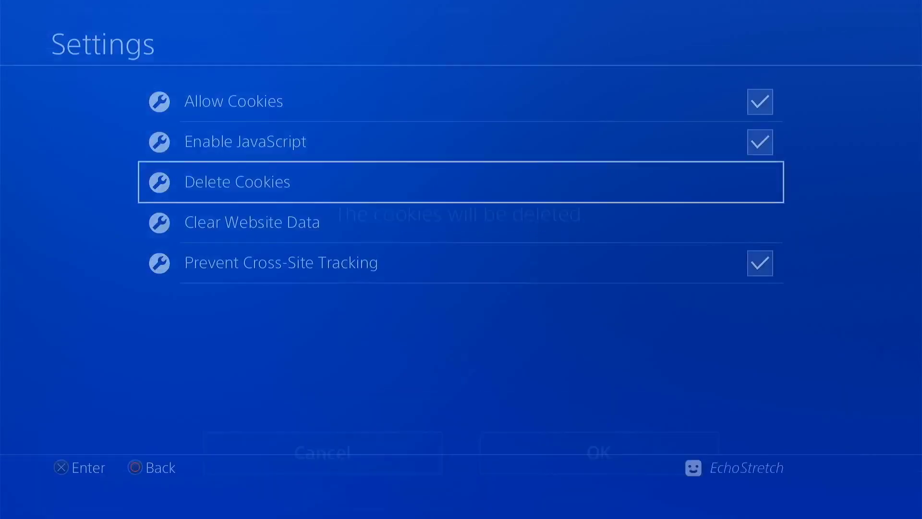
pyautogui.press('down')
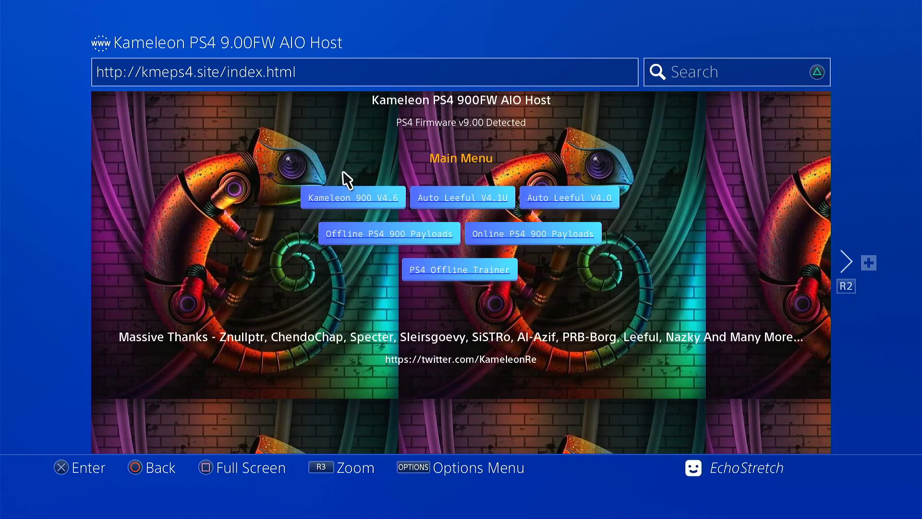
pyautogui.moveTo(352, 197)
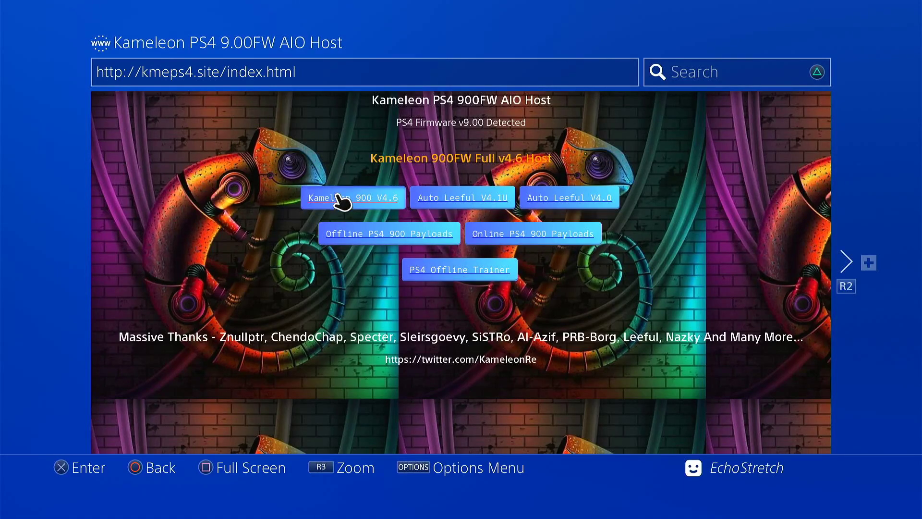
# Step: Select 'Kameleon 900 V4.6' on the Kameleon host main menu
pyautogui.click(351, 197)
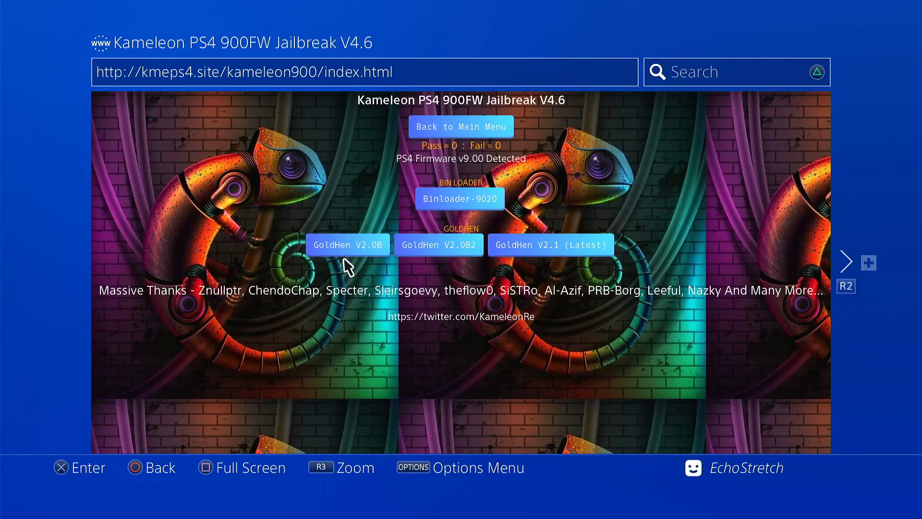
pyautogui.moveTo(568, 267)
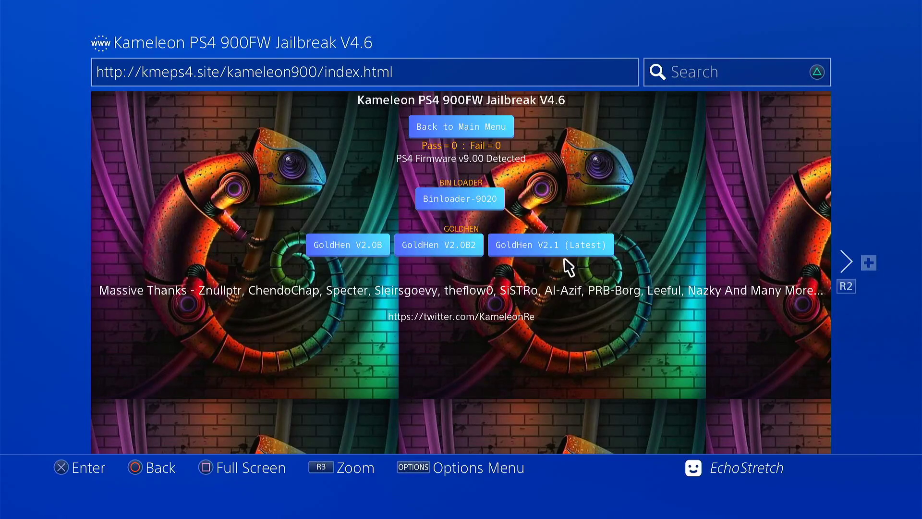
# Step: Load the GoldHen V2.1 (Latest) payload onto the console
pyautogui.click(550, 244)
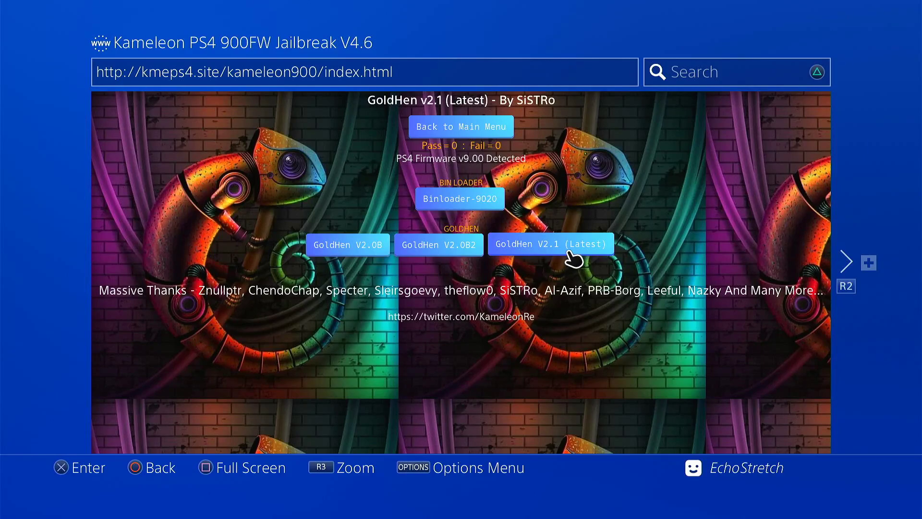
pyautogui.click(550, 243)
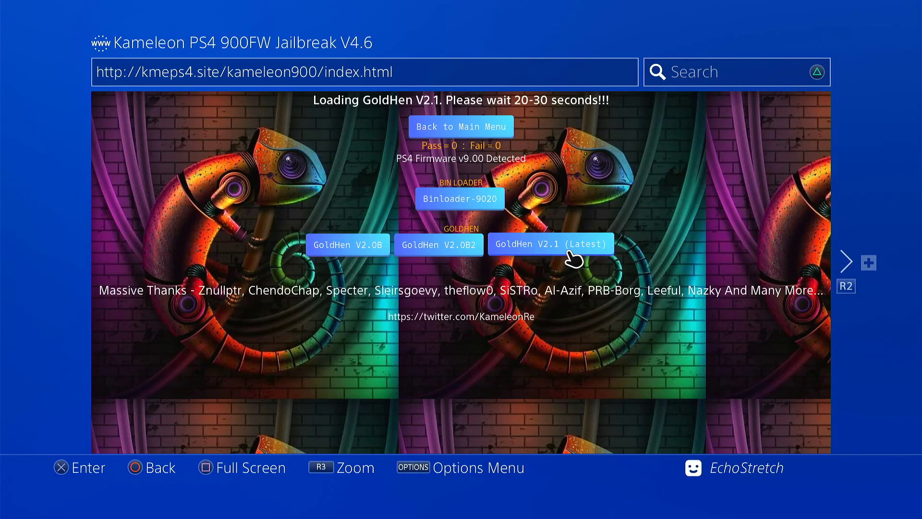
pyautogui.click(550, 243)
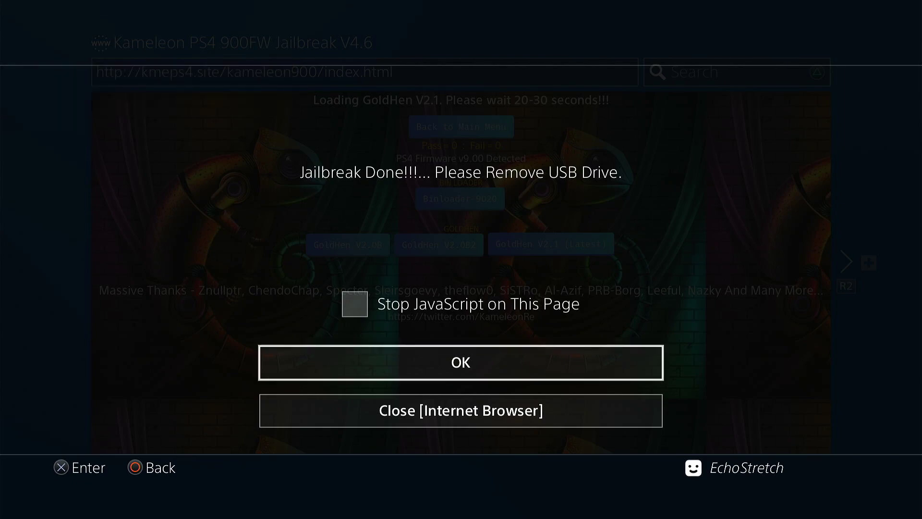
pyautogui.click(460, 361)
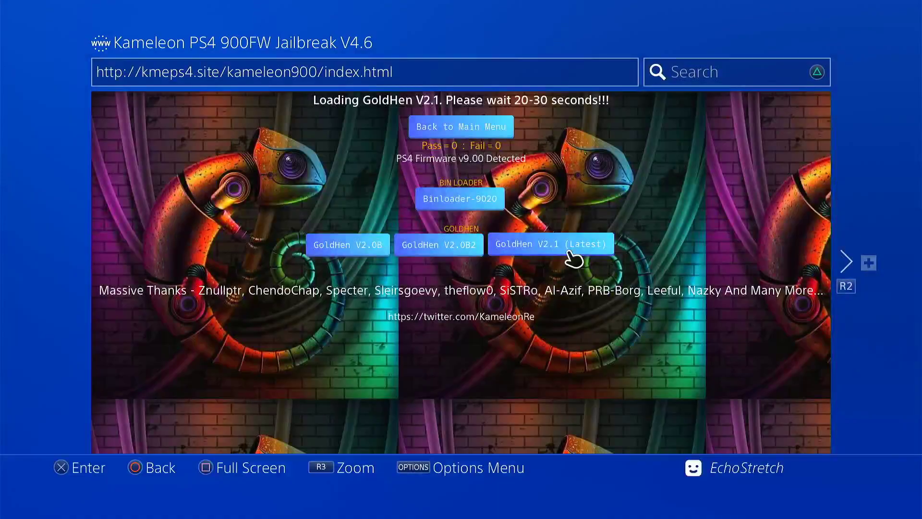
# Step: Rerun GoldHEN 2.1 until 'GoldHEN is already loaded' appears, then return home
pyautogui.click(550, 243)
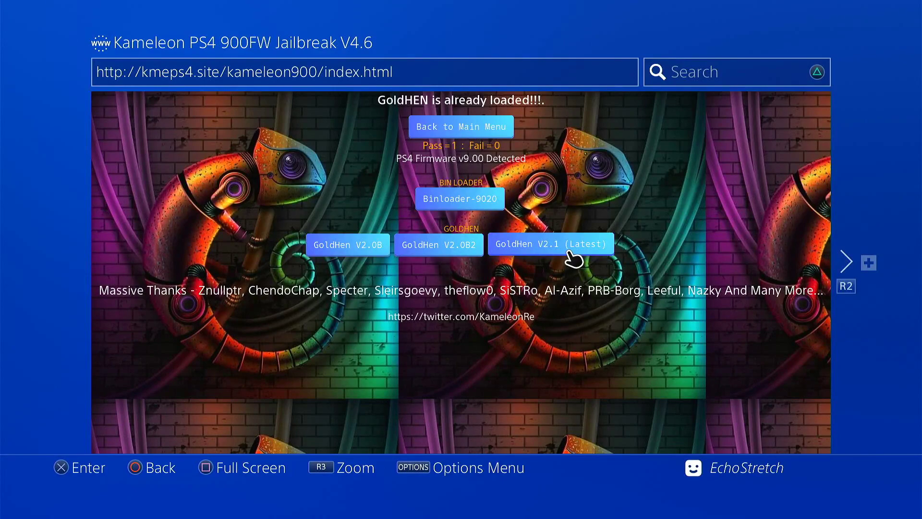
pyautogui.click(550, 244)
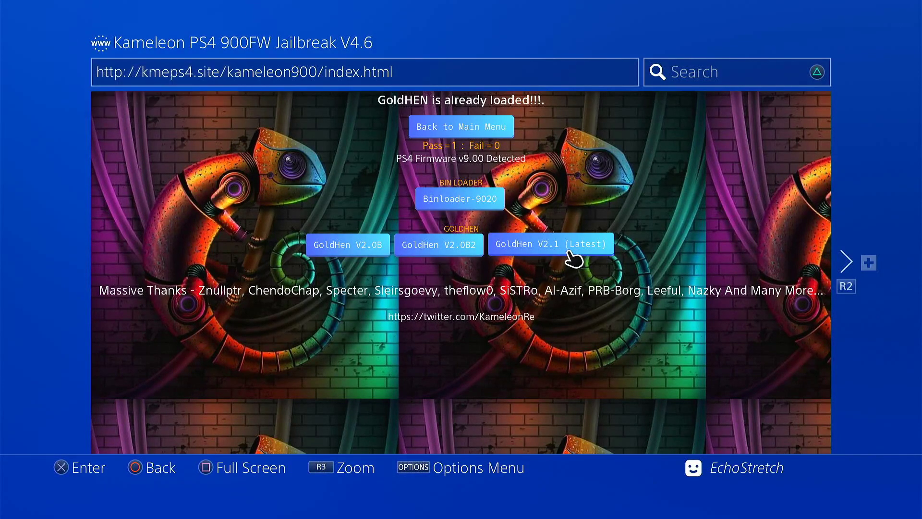
pyautogui.click(551, 243)
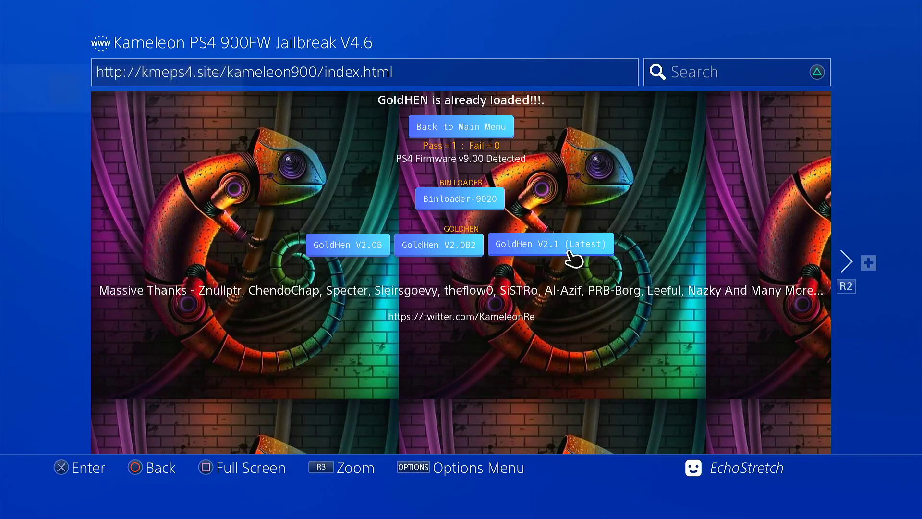
pyautogui.click(459, 199)
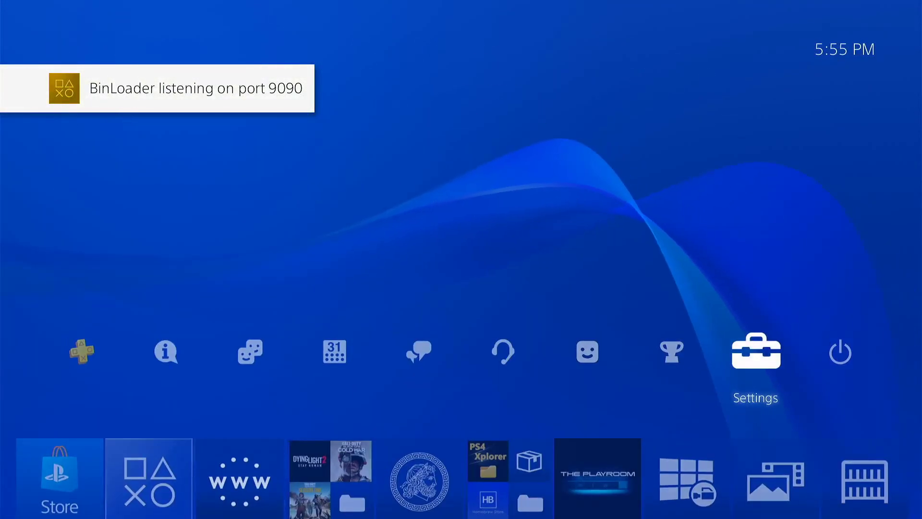
pyautogui.click(755, 351)
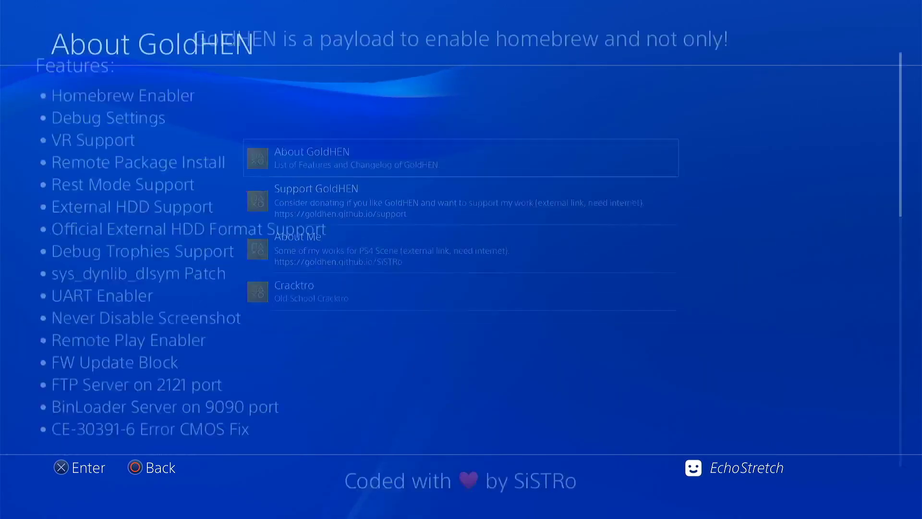
pyautogui.click(311, 152)
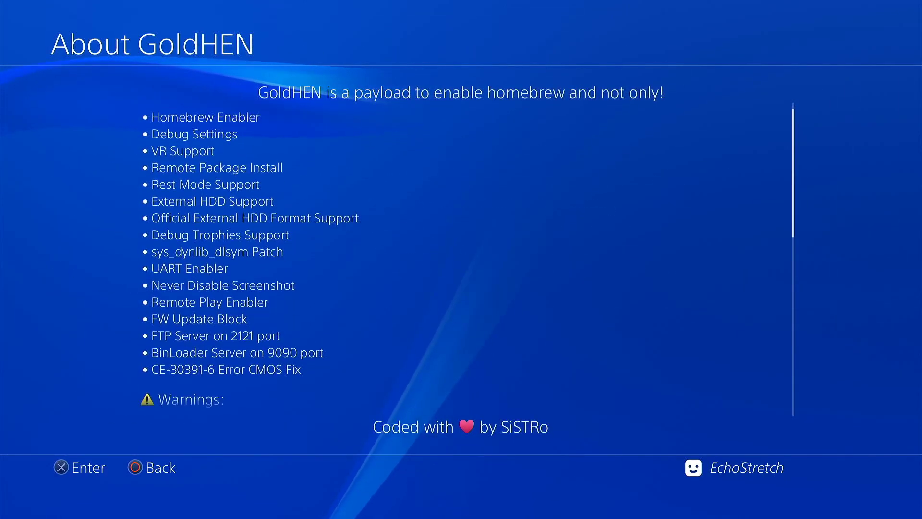
pyautogui.scroll(-3)
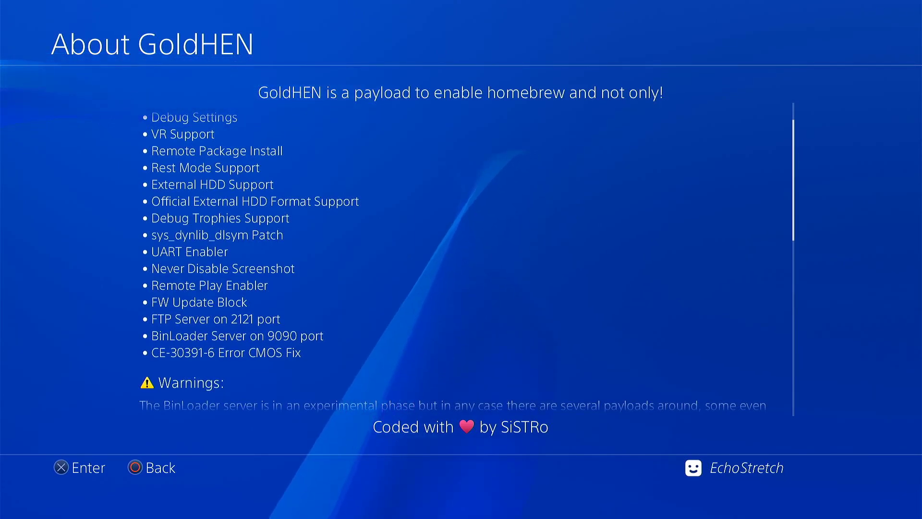
pyautogui.scroll(-3)
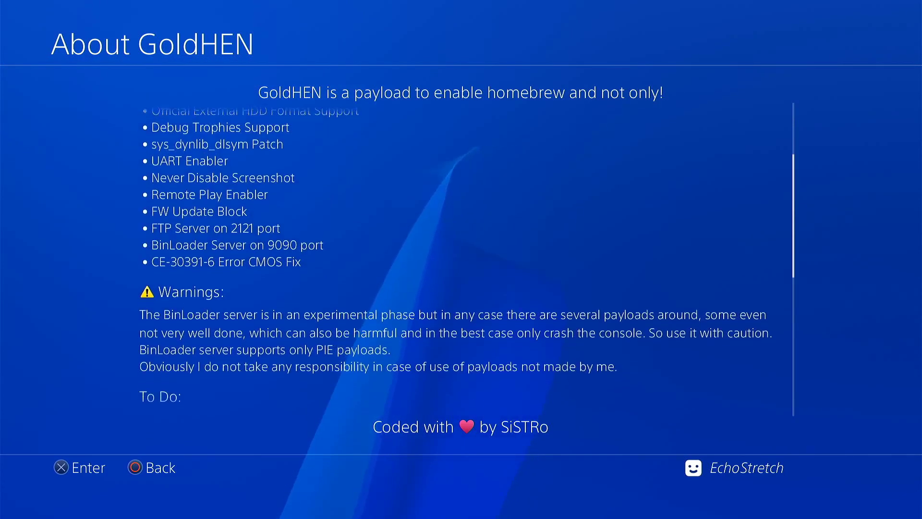
pyautogui.scroll(-3)
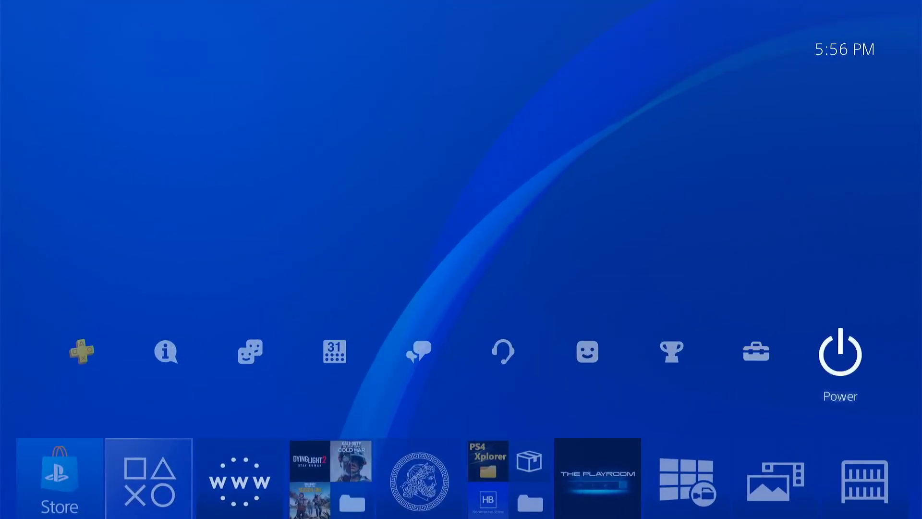
# Step: Enter Rest Mode from the Power options, then wake the console
pyautogui.click(838, 351)
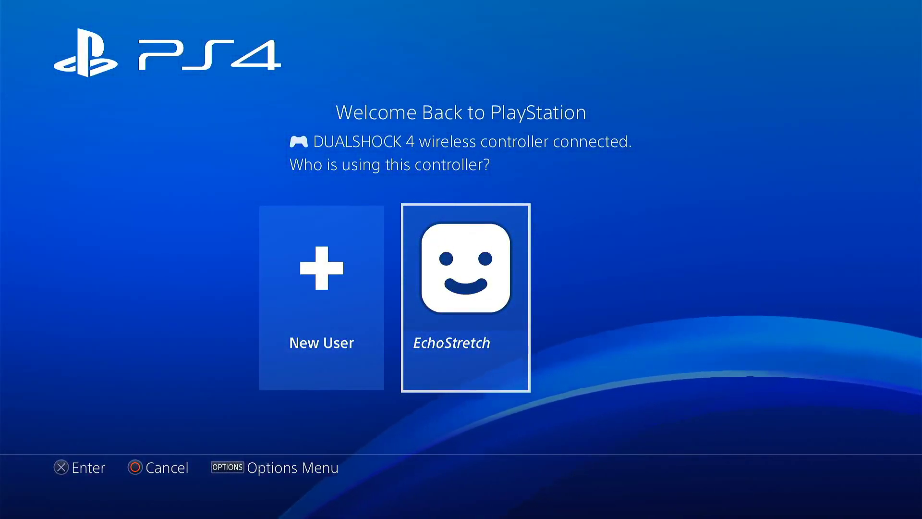
# Step: Sign back in and check GoldHEN settings show FTP and BinLoader enabled
pyautogui.click(466, 296)
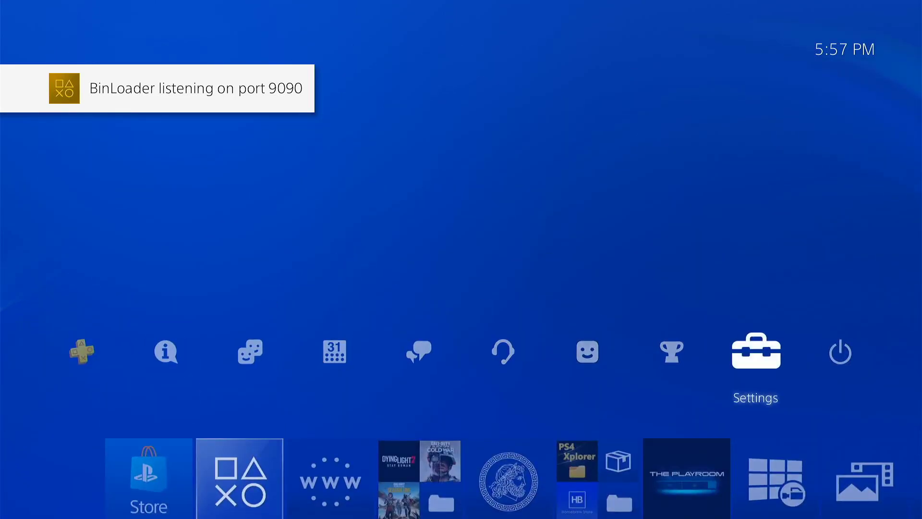
pyautogui.click(755, 351)
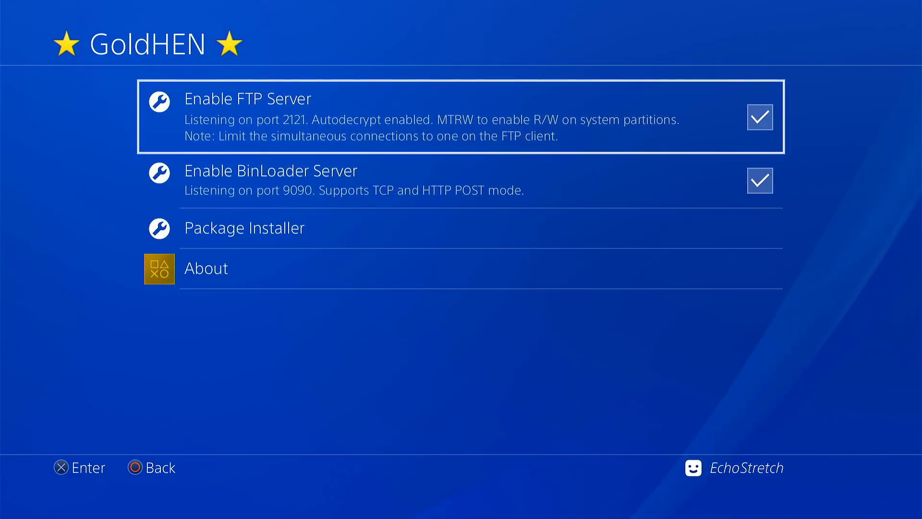
# Step: Leave GoldHEN and browse the game tiles in the Library's External Drive folder
pyautogui.press('Circle')
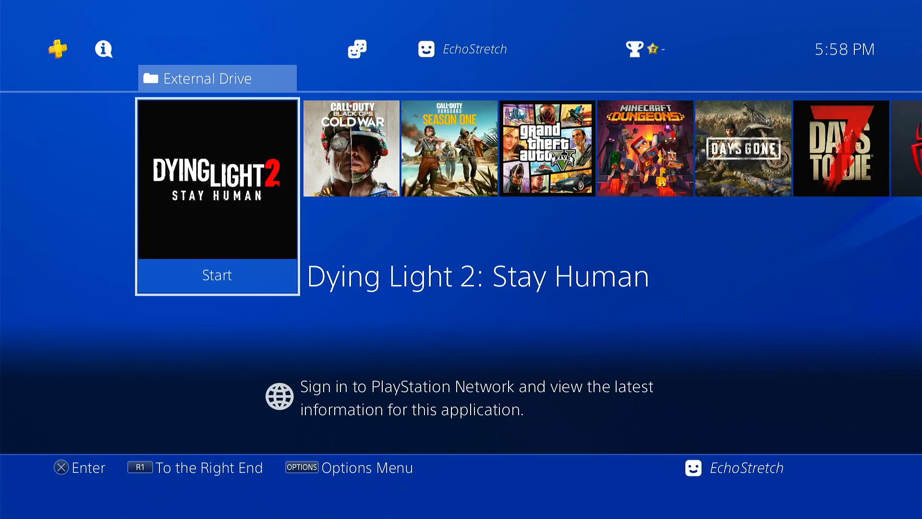
pyautogui.hscroll(3)
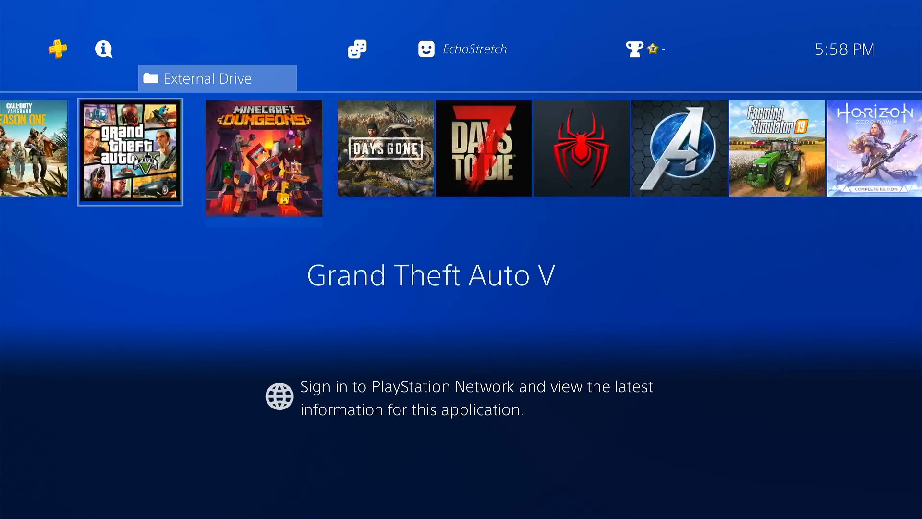
pyautogui.hscroll(-3)
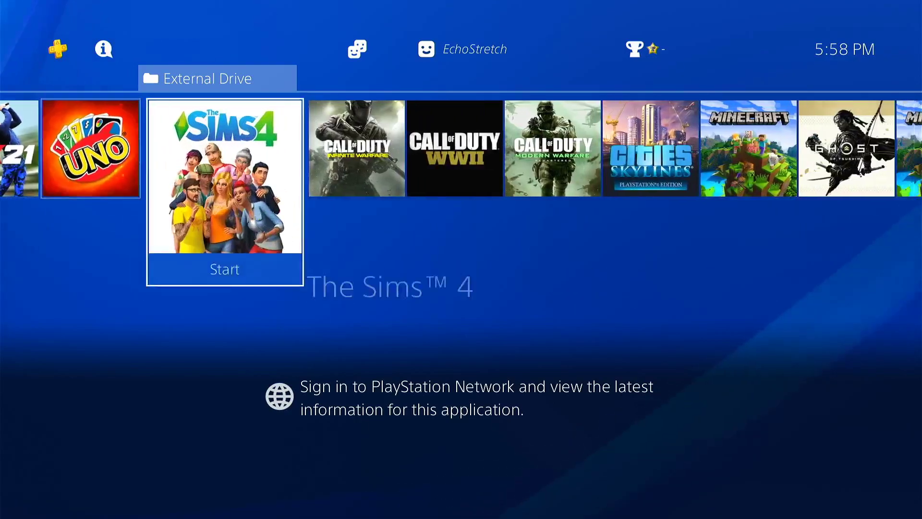
pyautogui.hscroll(3)
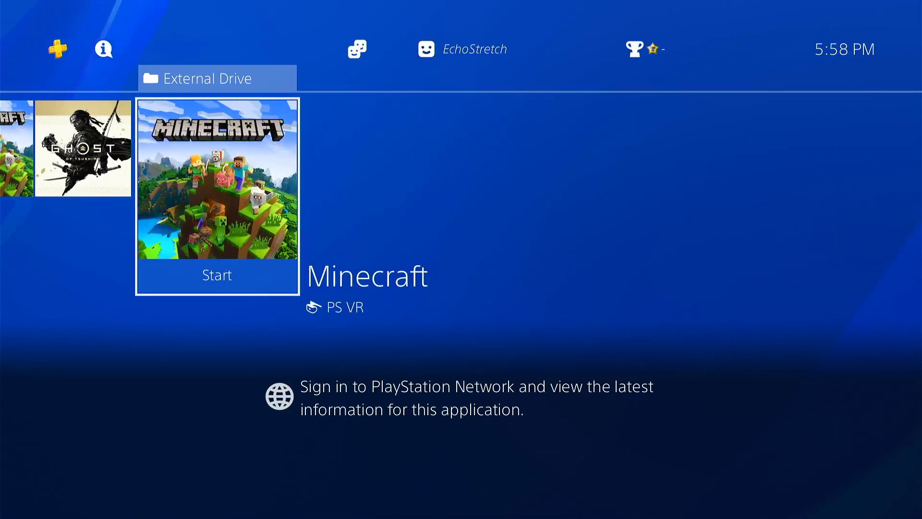